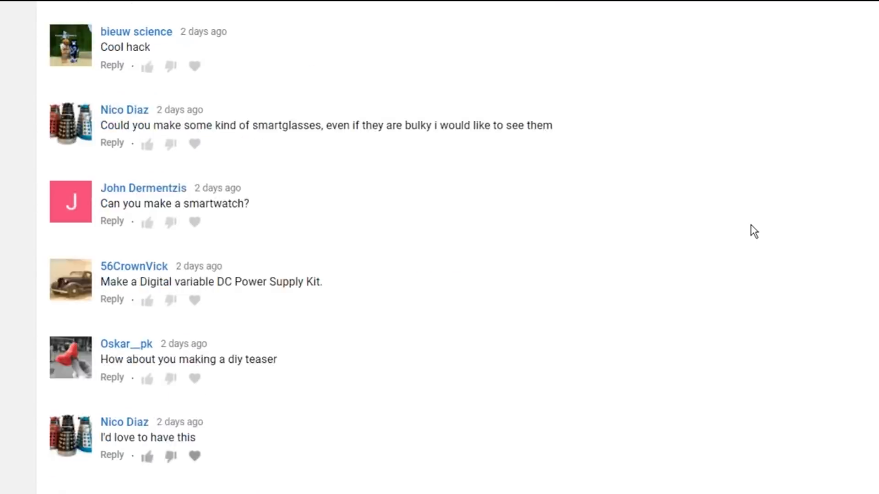
Confirm Board 'Arduino Nano' and Port 'COM3' in Tools, then upload the relay sketch.
scroll(down, 3)
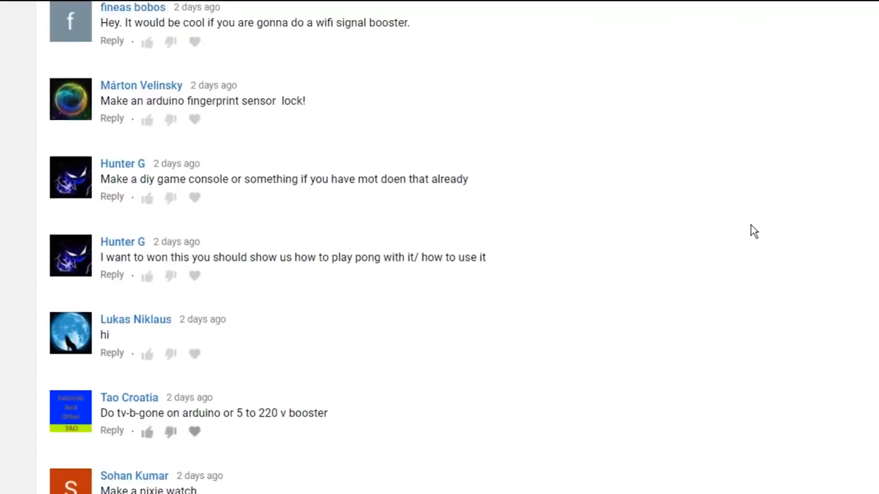
scroll(down, 3)
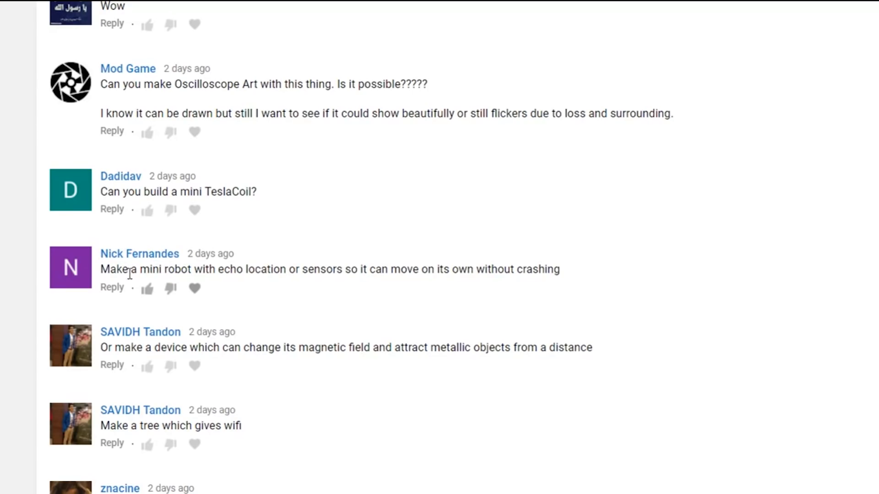
mouse_move(300, 286)
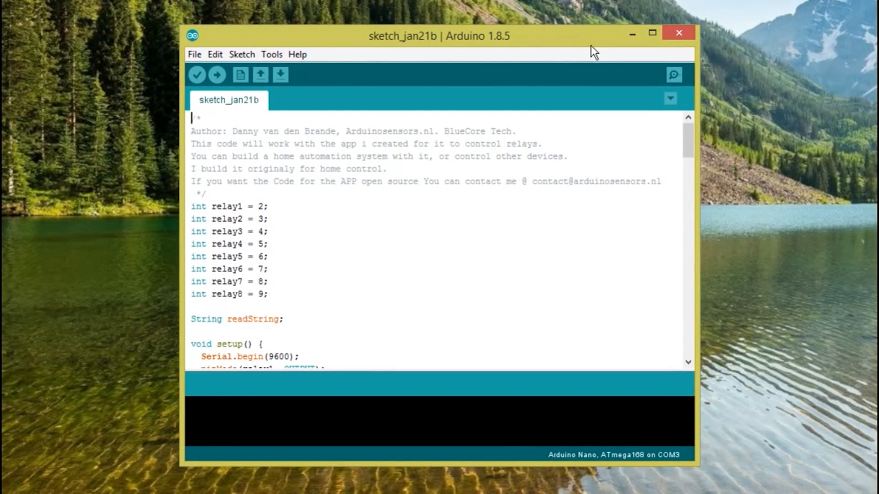
click(272, 55)
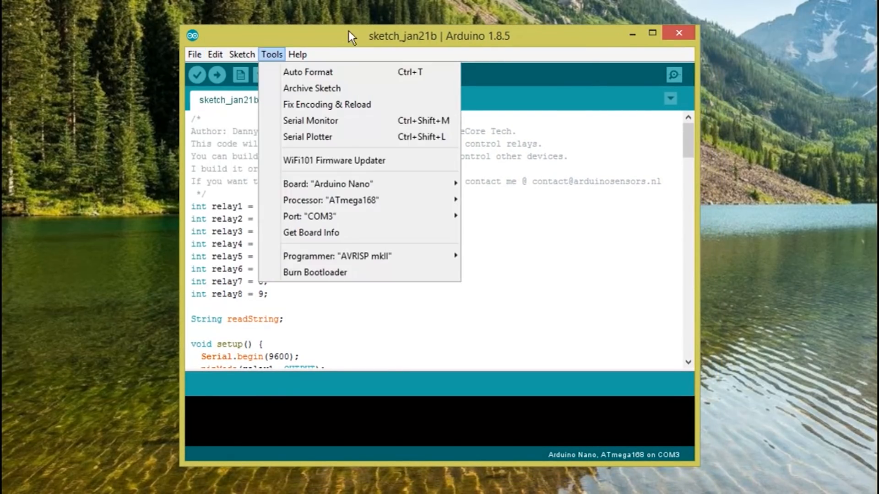
click(308, 72)
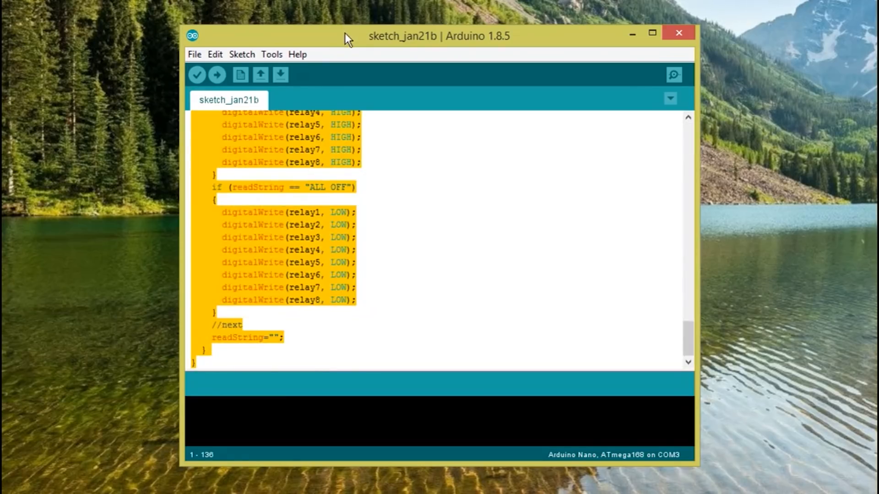
click(216, 60)
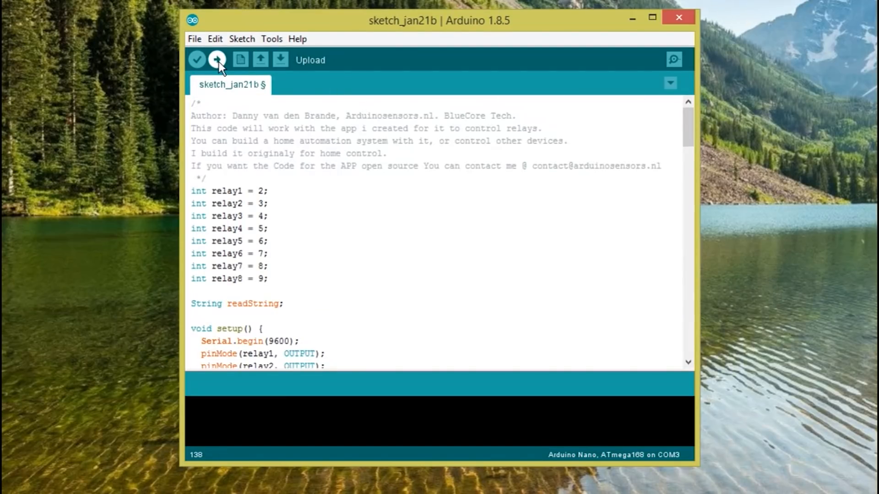
click(218, 59)
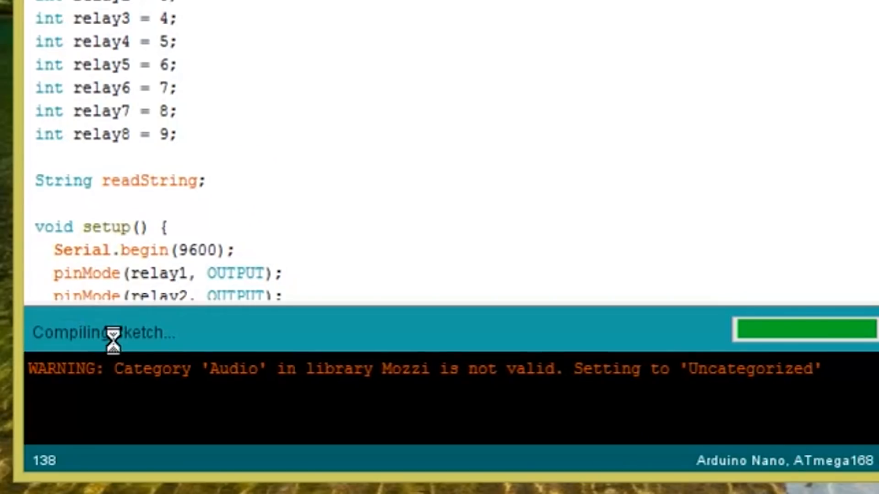